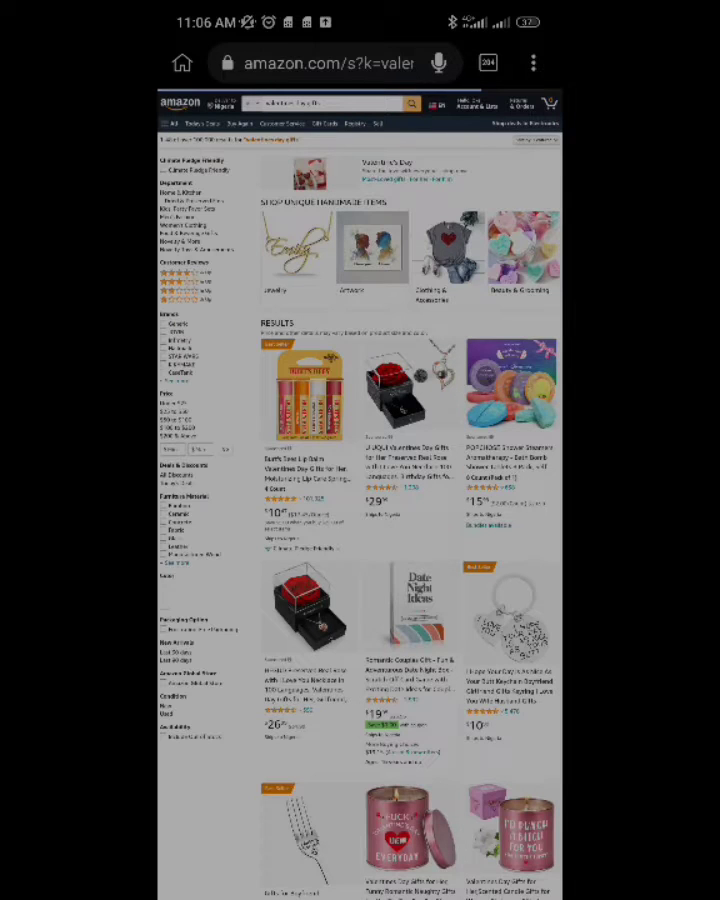
Open the Kiwi Browser menu over the Amazon Valentine's gifts results
left_click(180, 575)
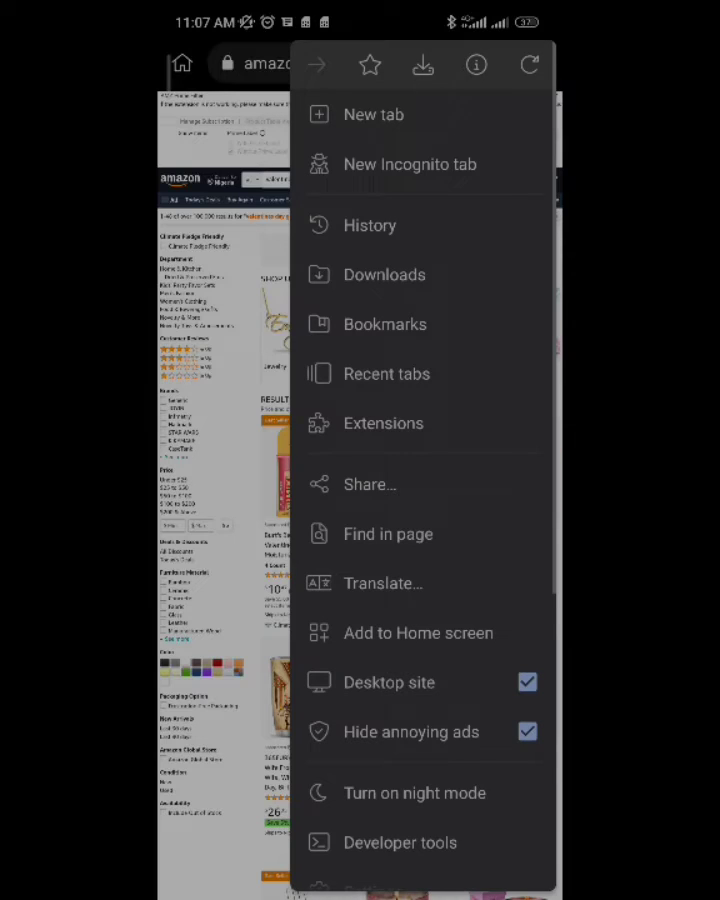
Go to kiwi://extensions from the browser menu
left_click(383, 422)
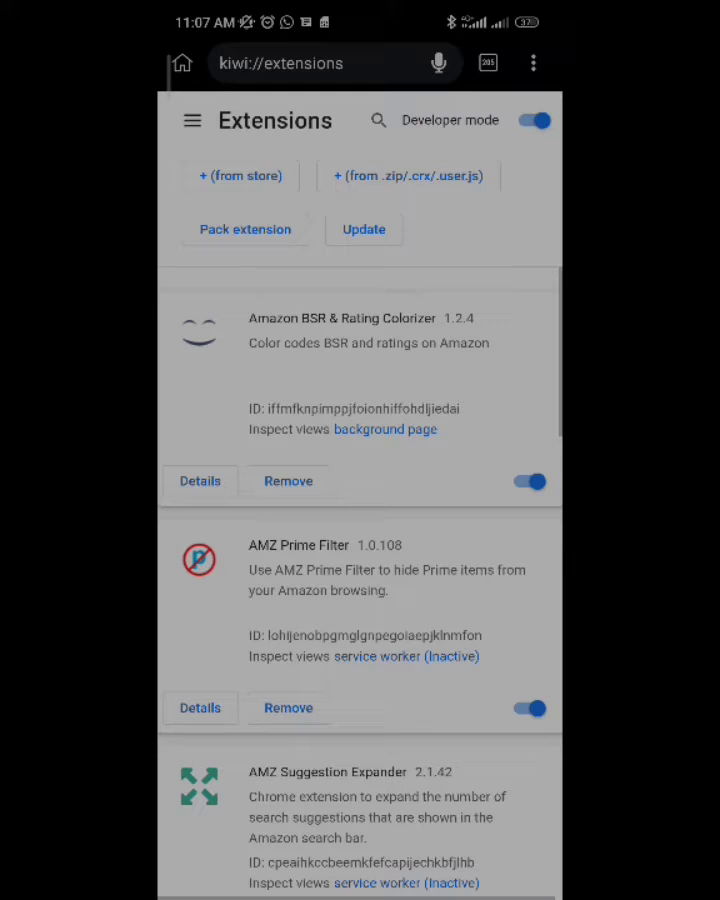
scroll("down", 3)
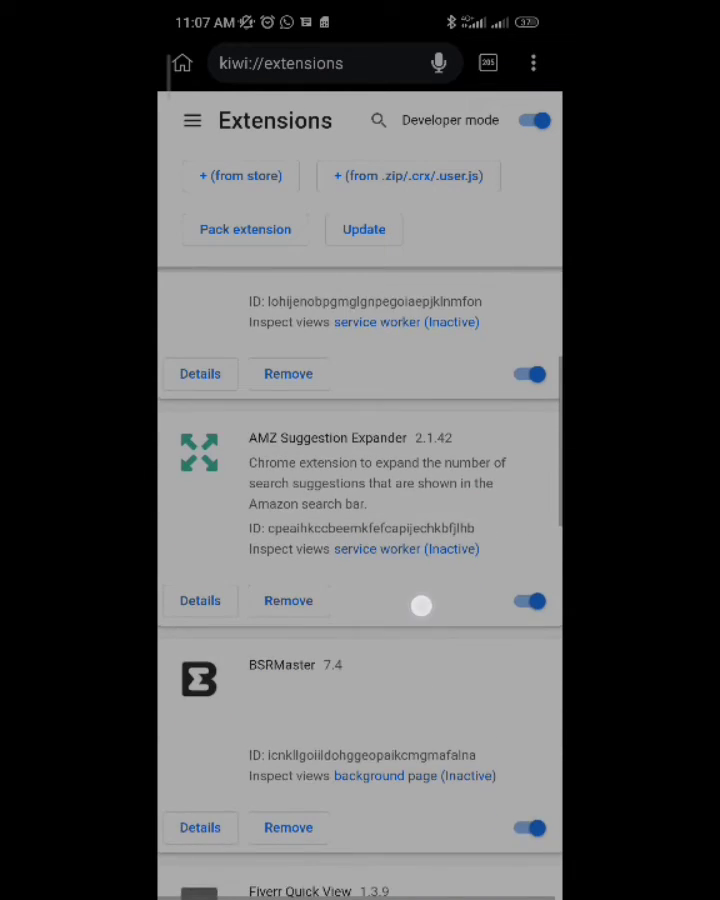
scroll("down", 3)
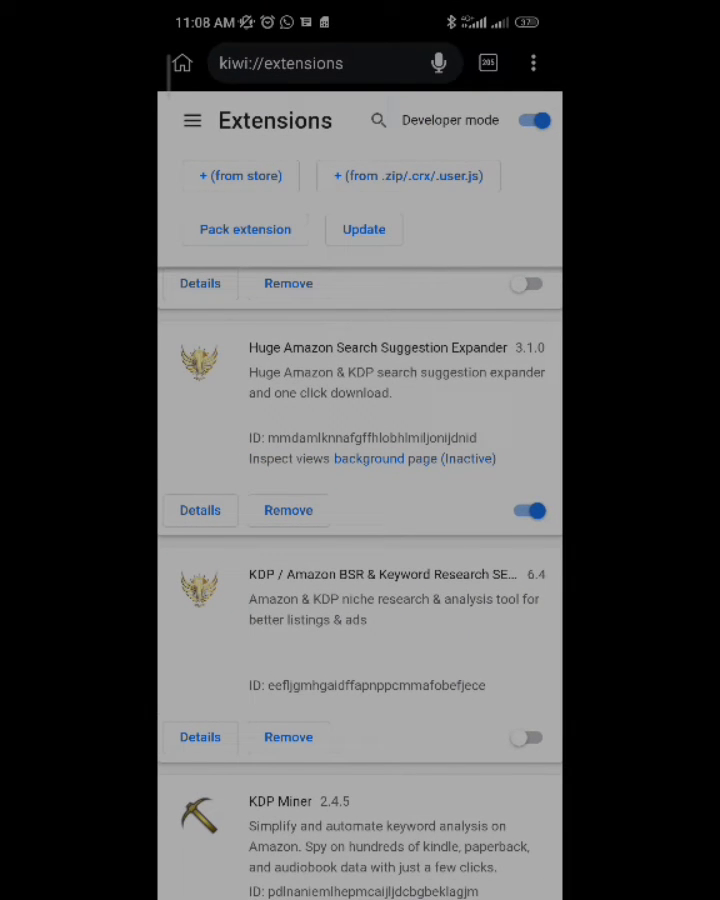
scroll("down", 3)
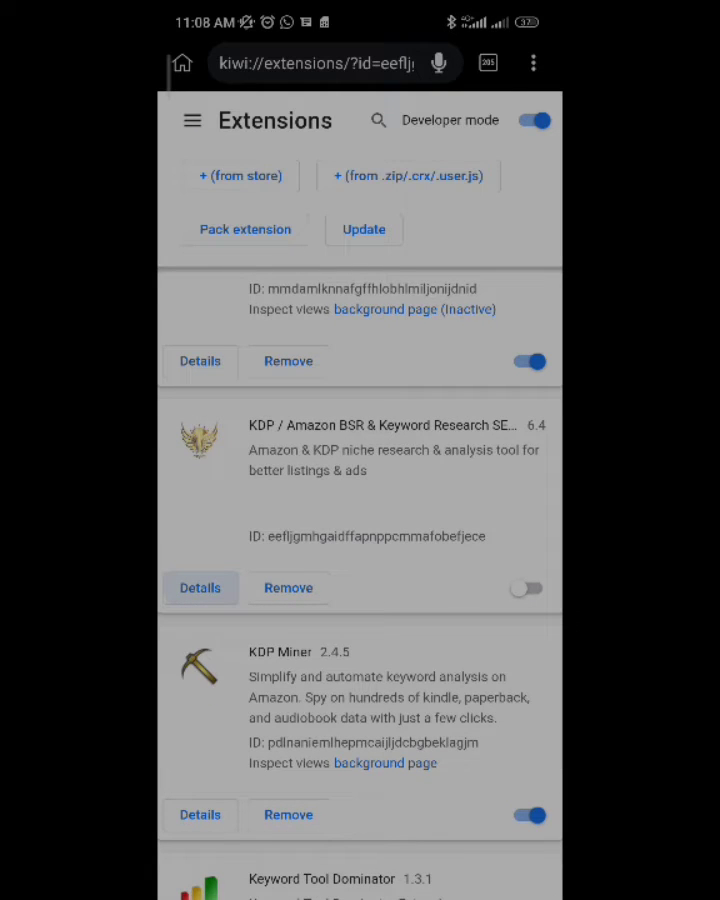
Turn on the KDP / Amazon BSR & Keyword Research SEO Tool and return to the extensions list
left_click(201, 588)
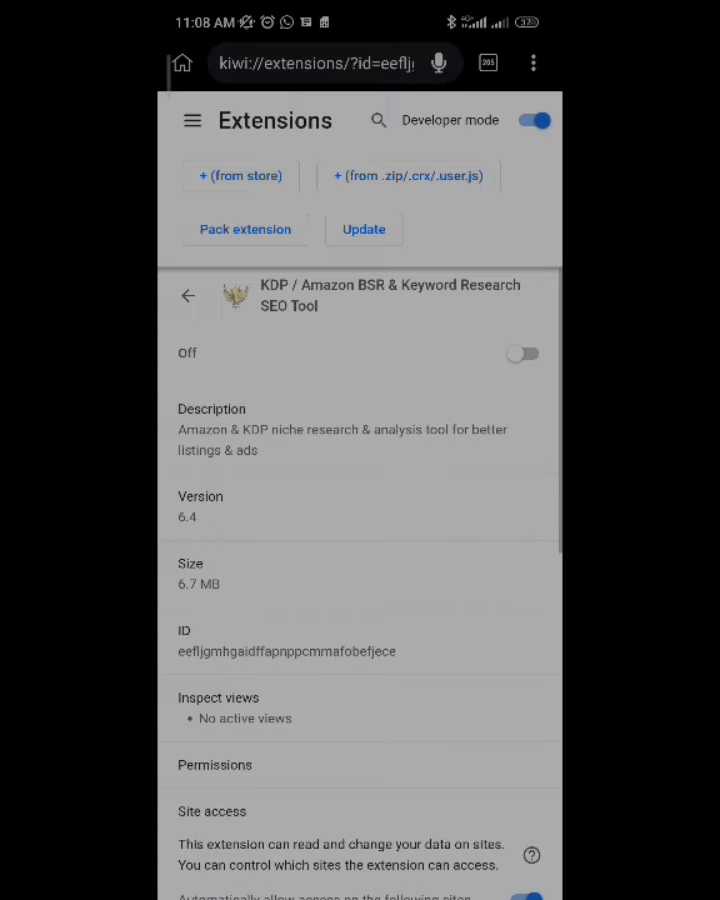
left_click(522, 353)
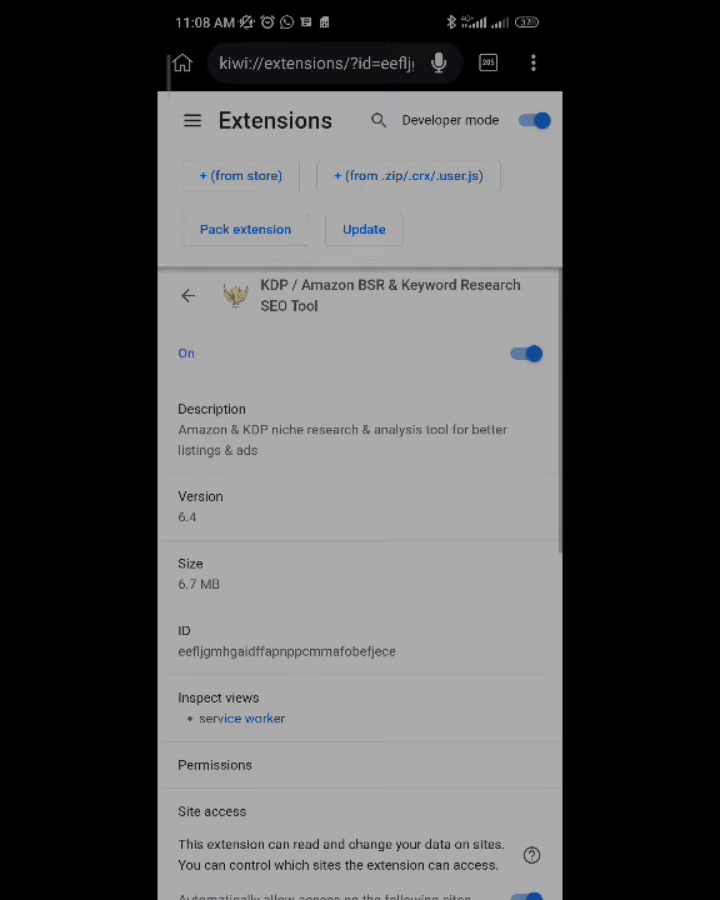
left_click(188, 295)
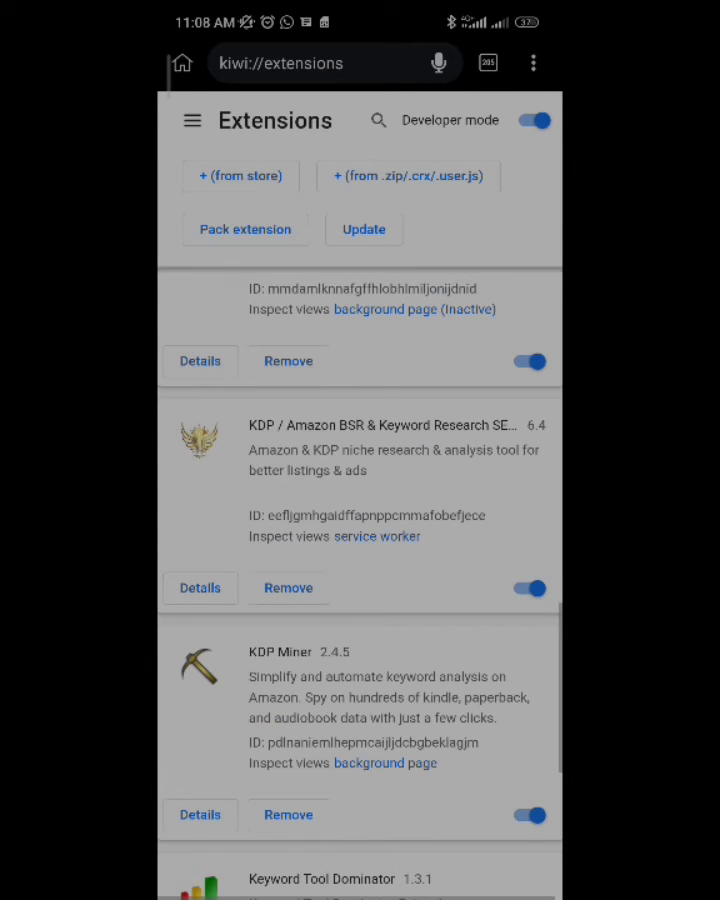
Return to the Amazon Valentine's gifts results to see the extension banner
scroll("down", 3)
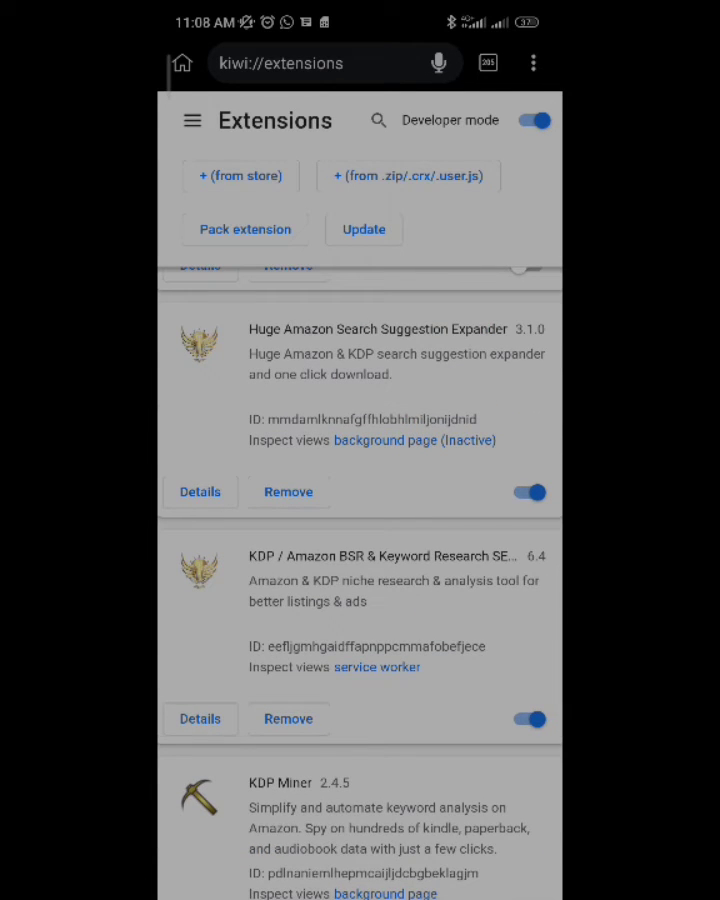
left_click(528, 492)
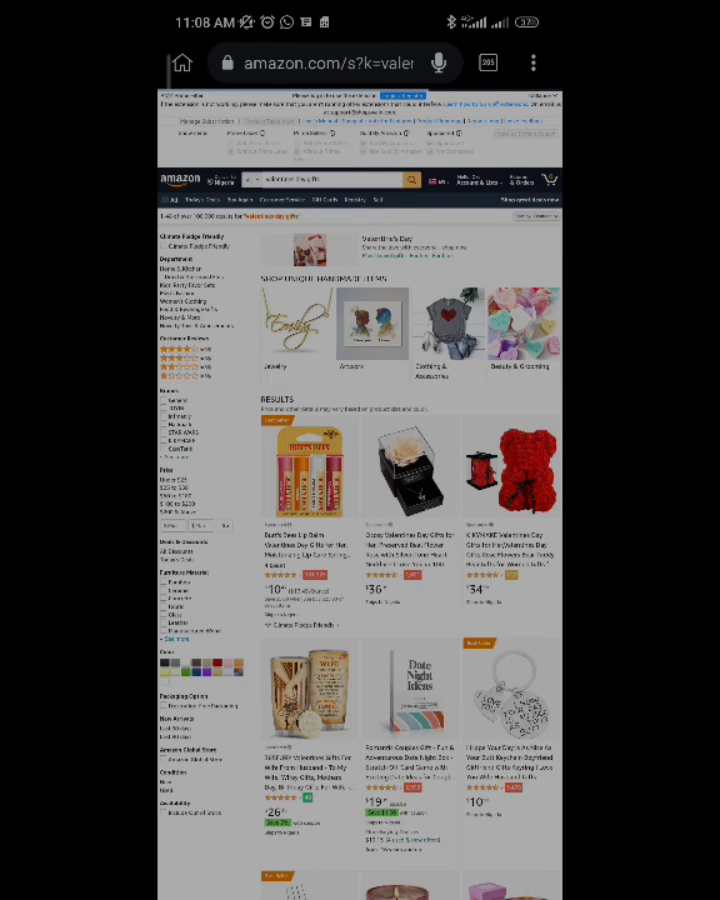
scroll("down", 3)
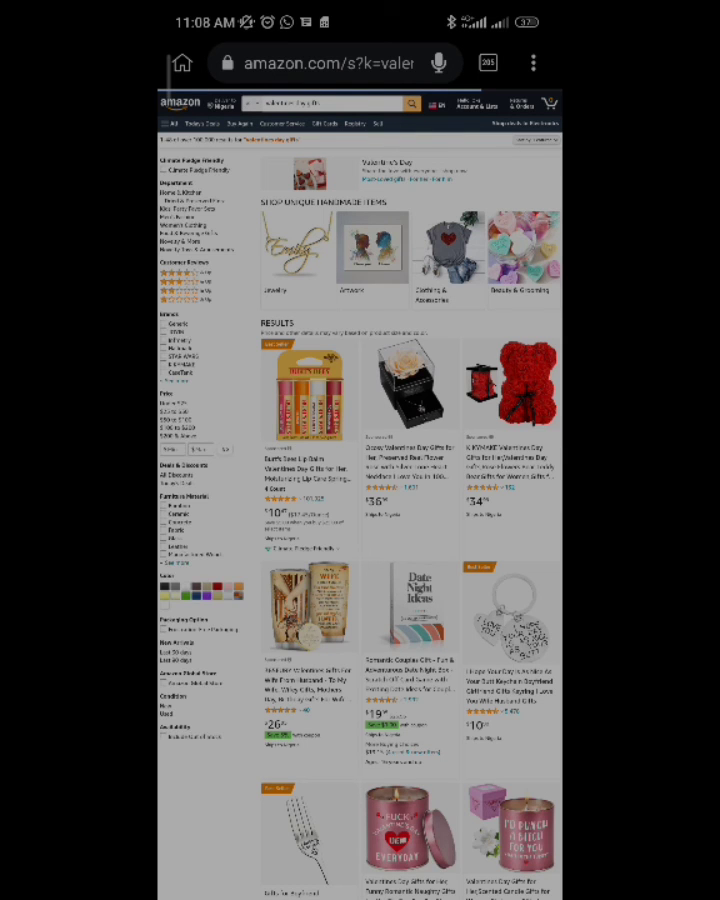